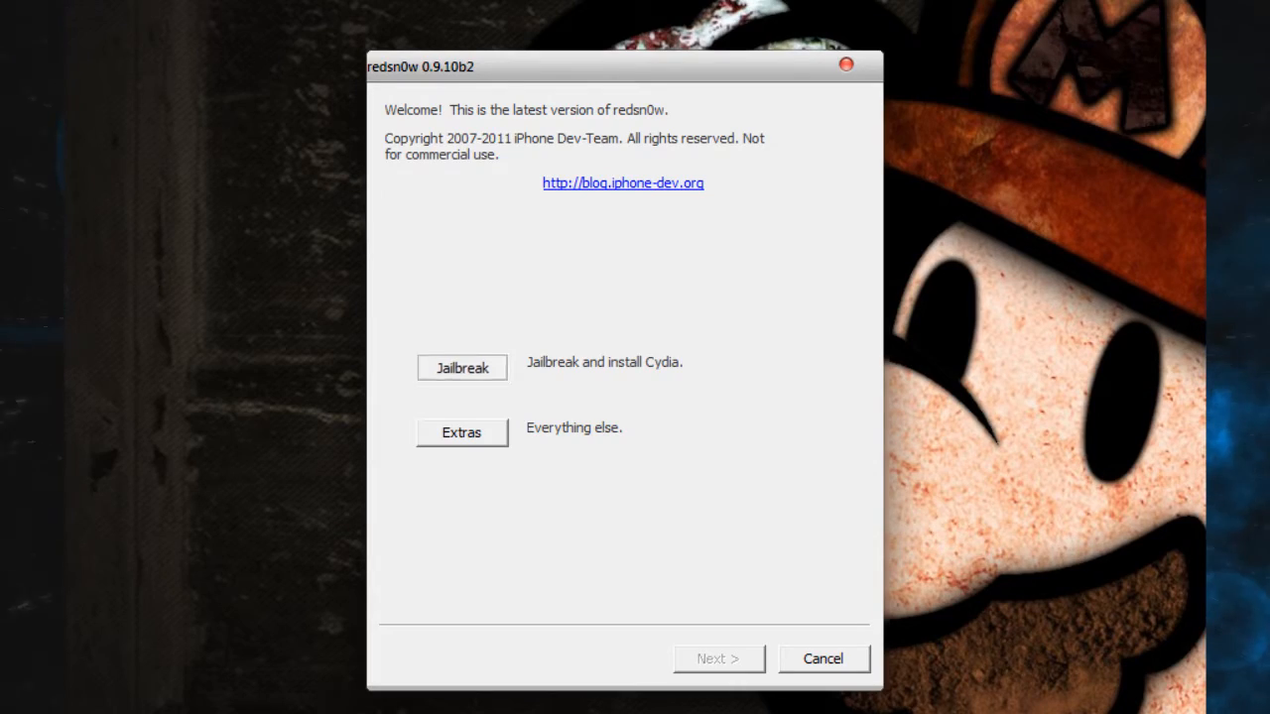
Start the jailbreak from the redsn0w welcome screen to reach the device-off, plugged-in instructions
left_click(461, 367)
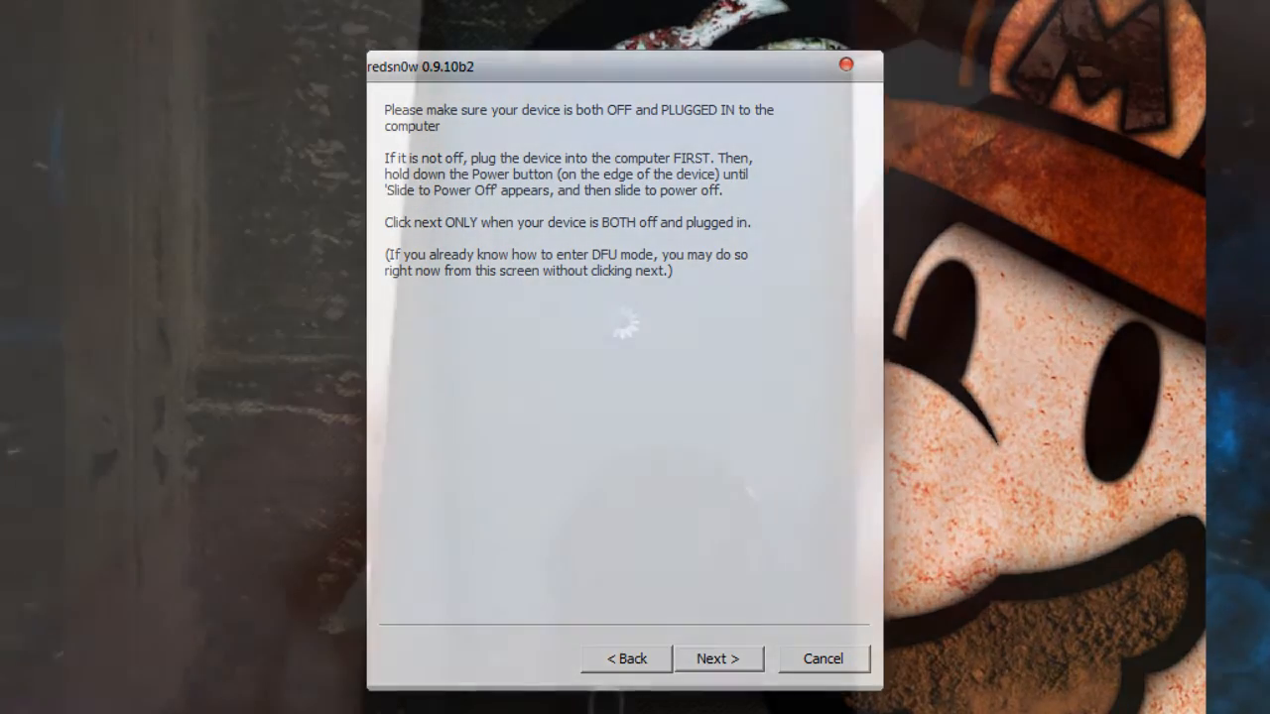